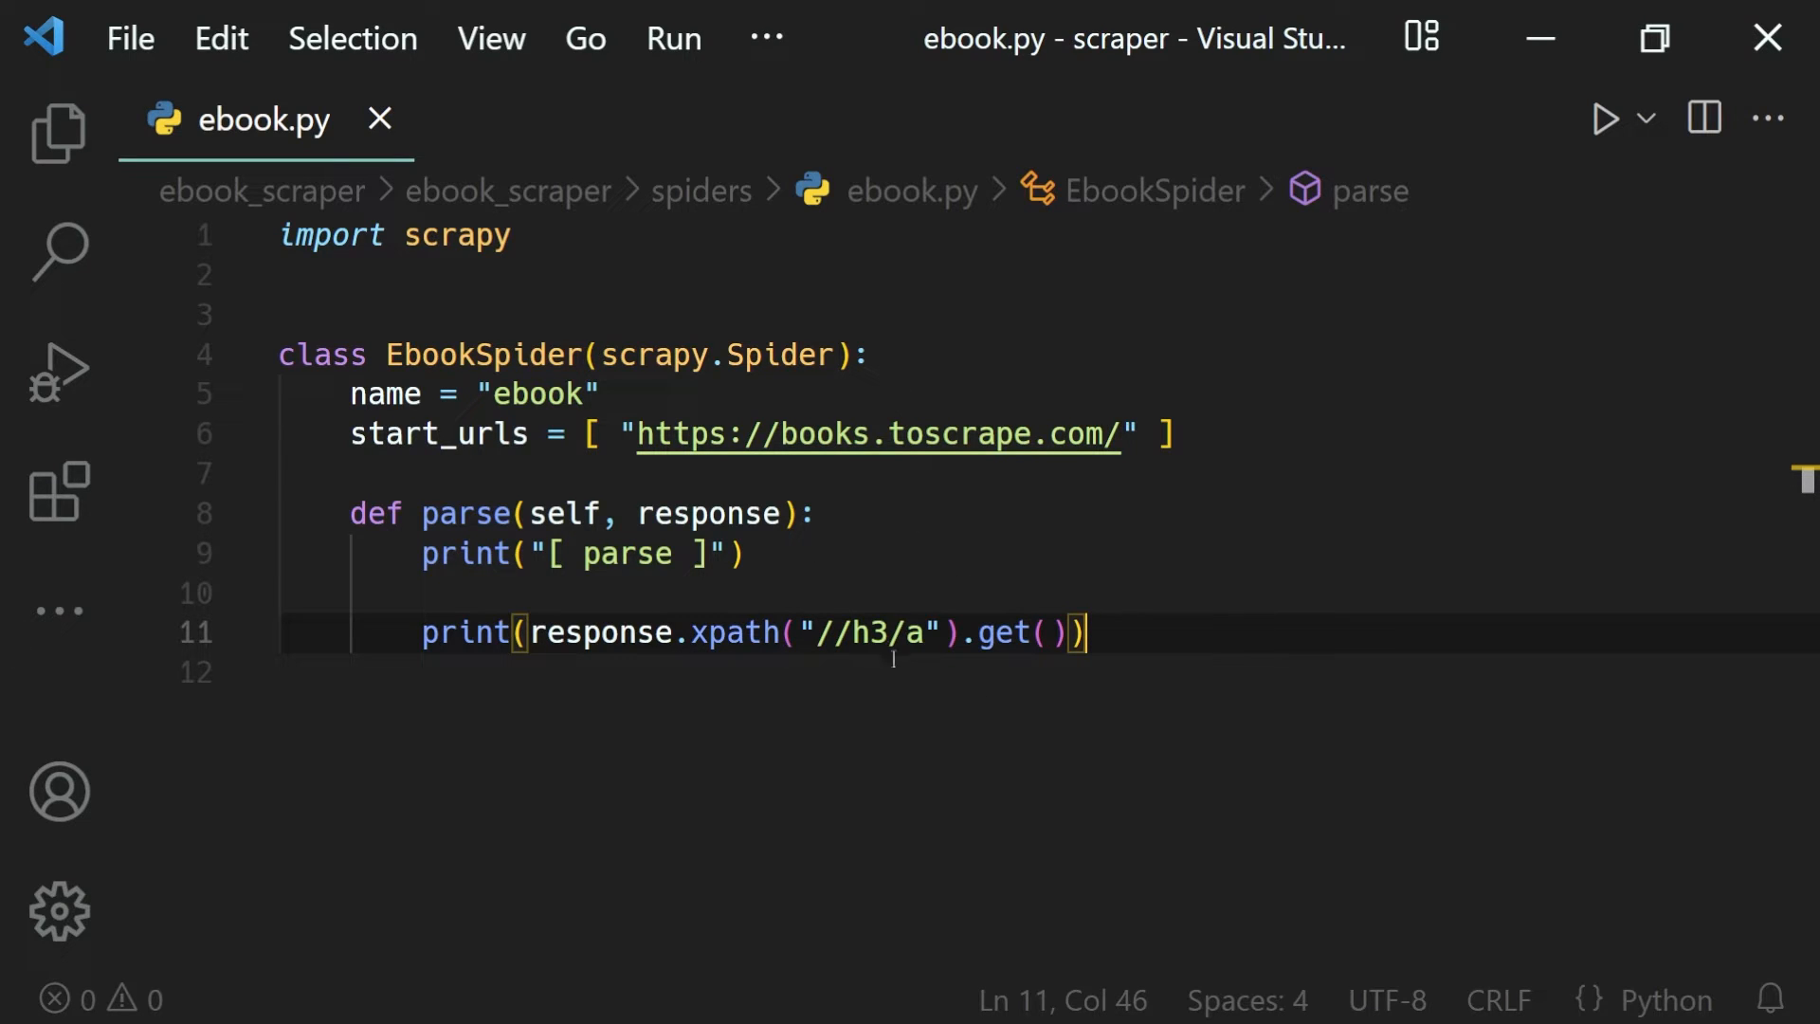
{"action": "mouse_move", "coordinate": [1494, 95]}
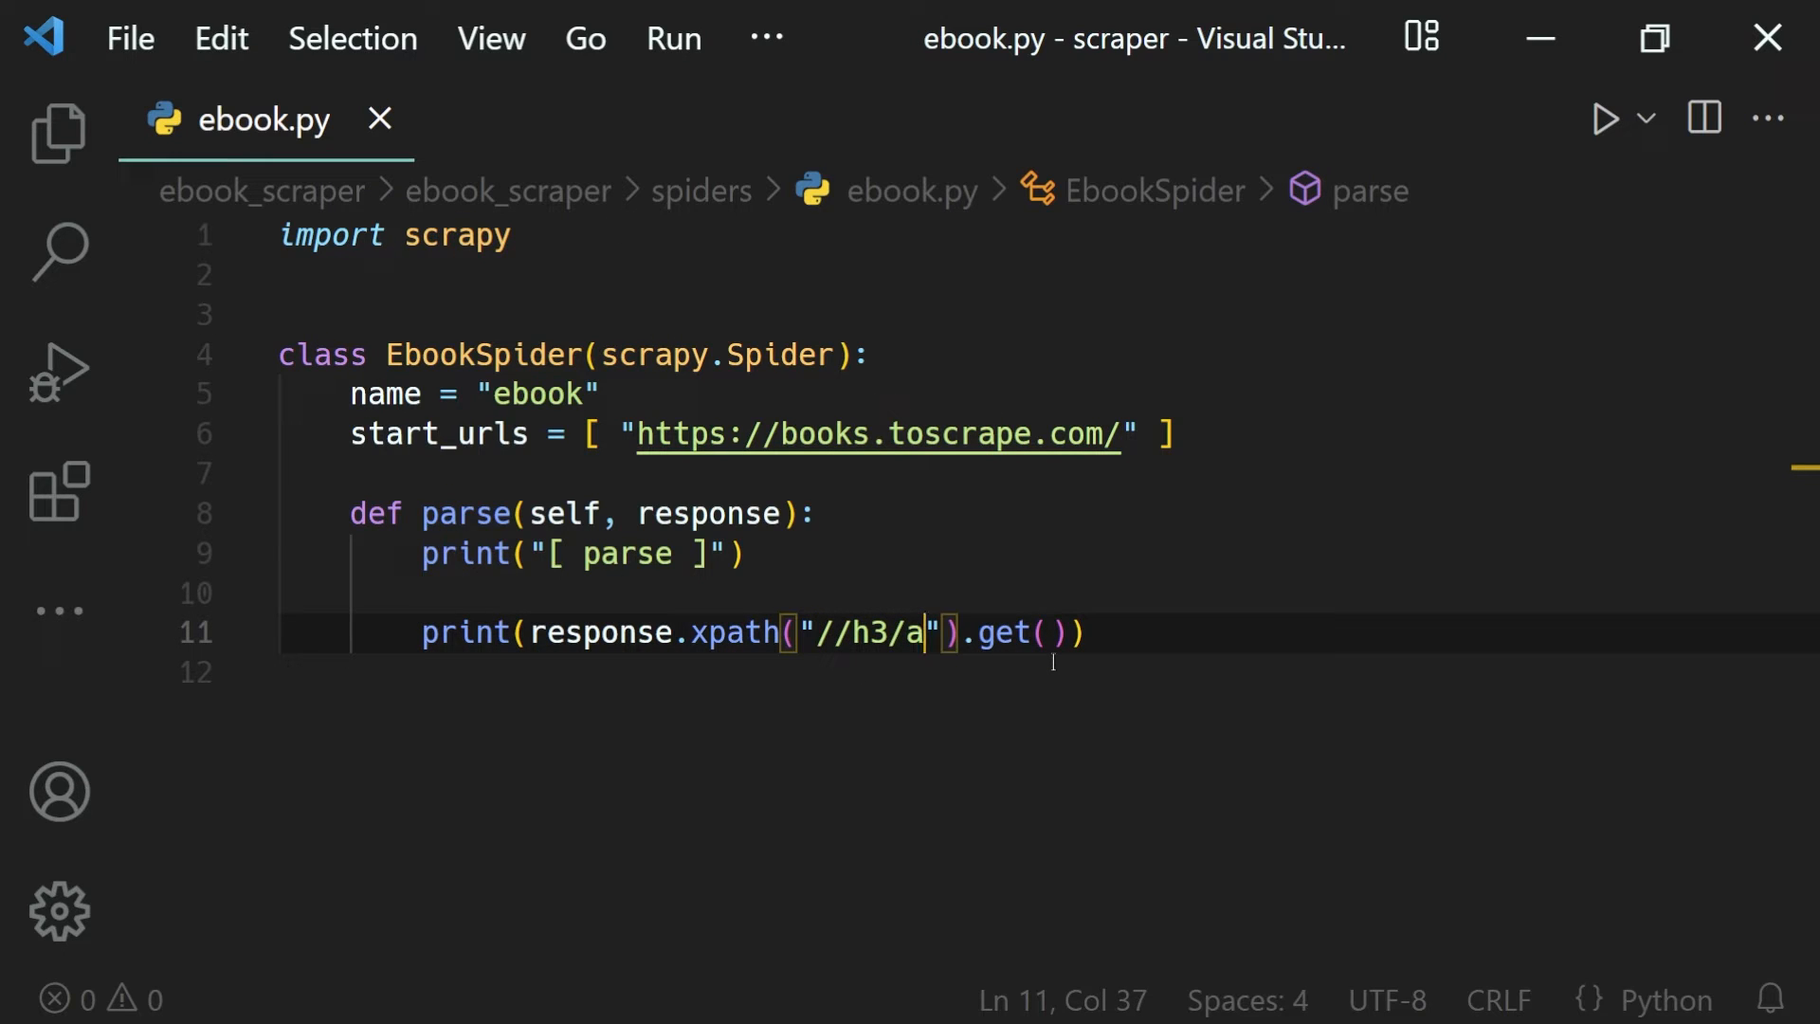
Step: Append /text() so the parse XPath reads "//h3/a/text()"
{"action": "type", "text": "/text"}
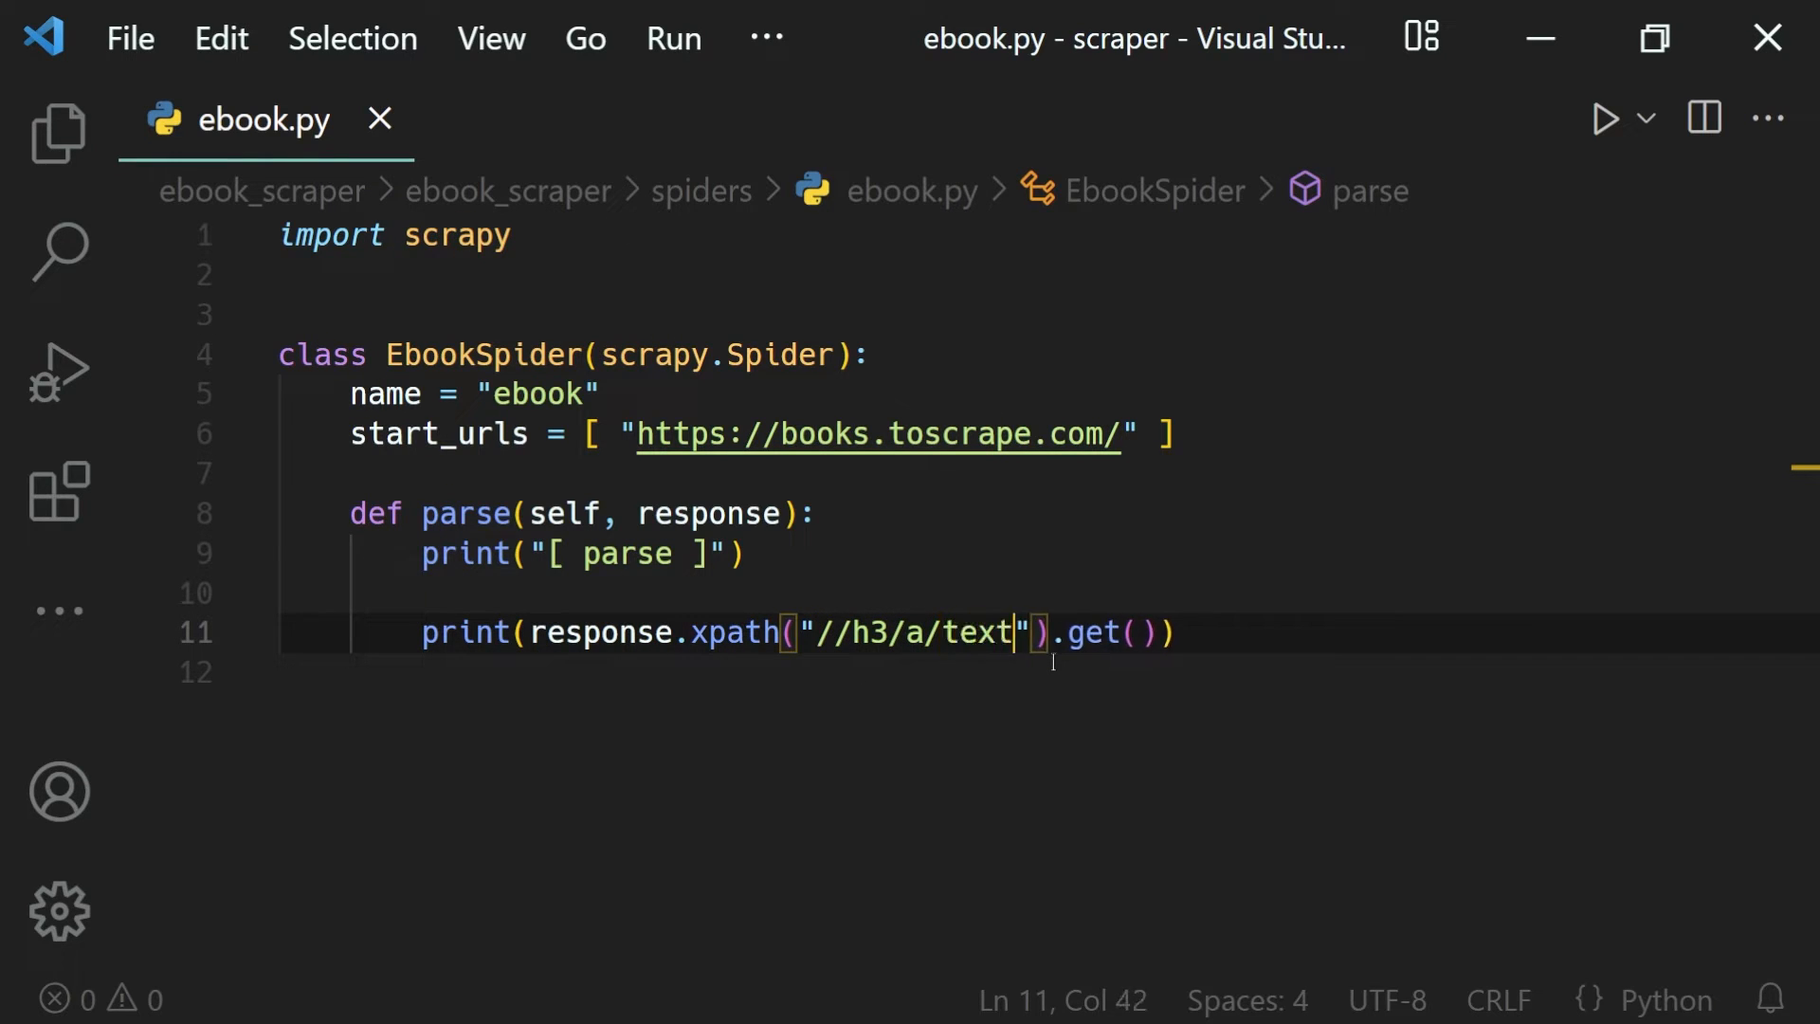
{"action": "type", "text": "()"}
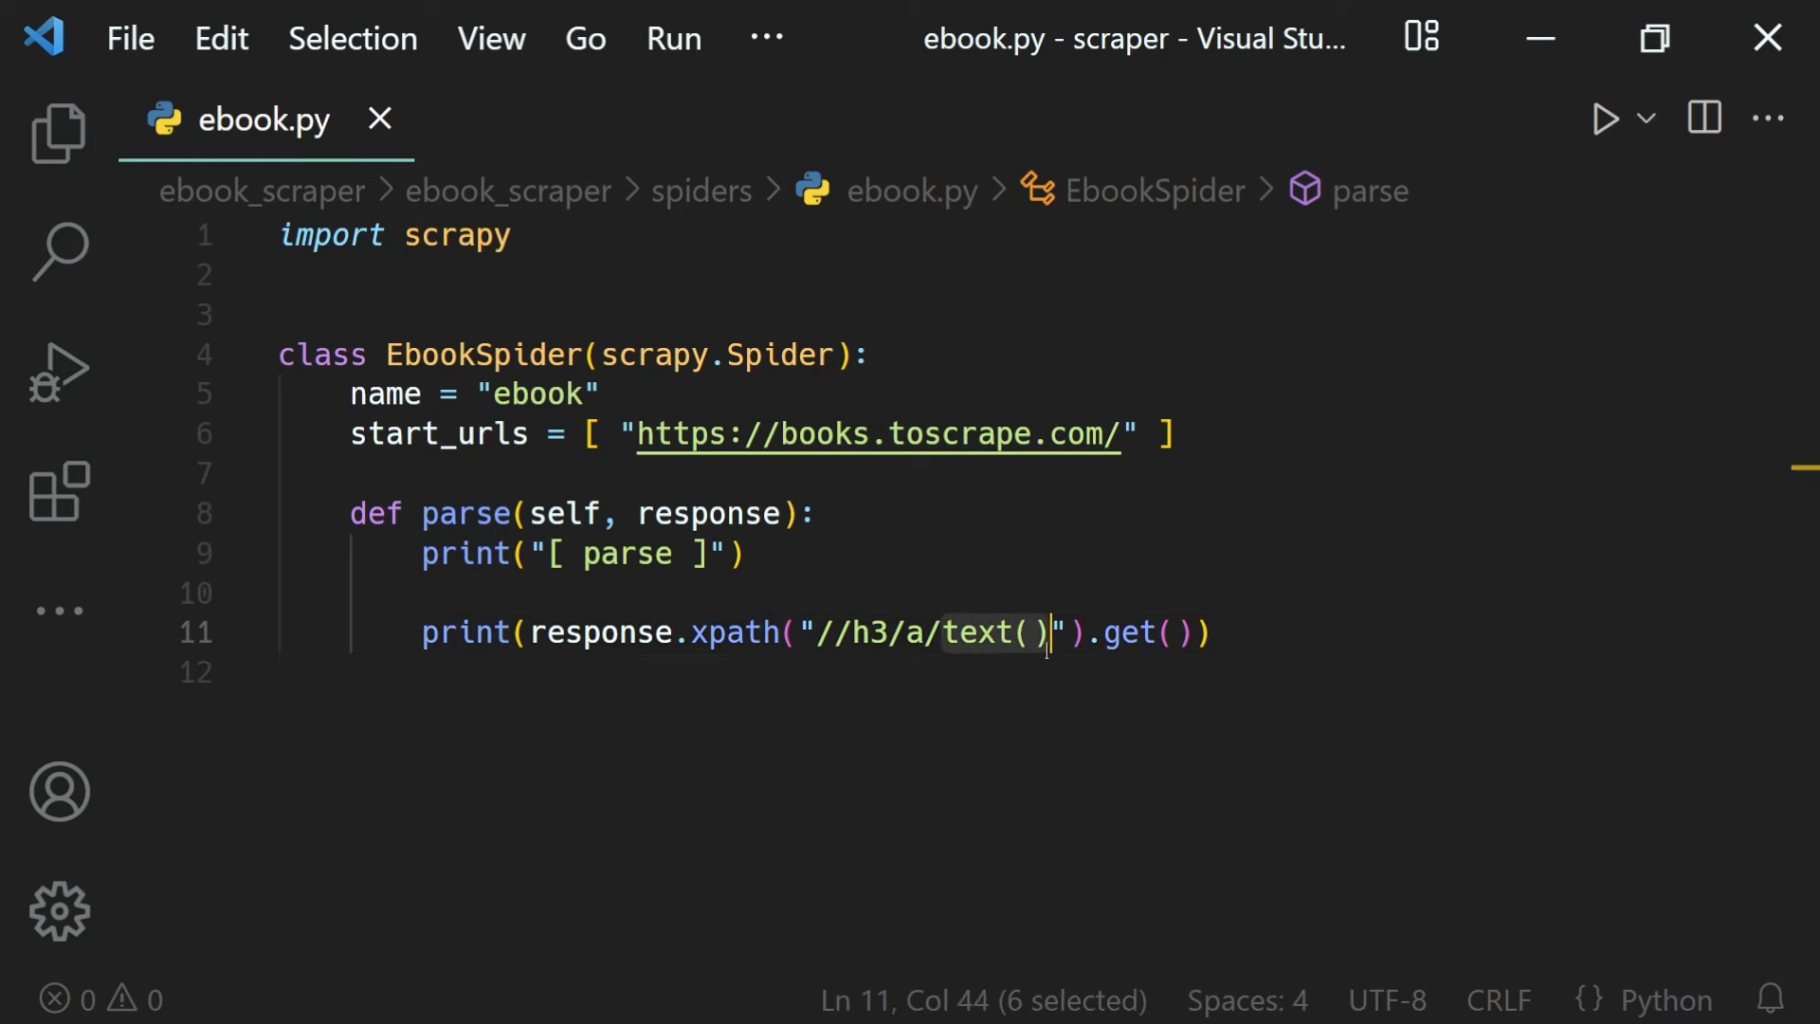
{"action": "type", "text": "@ti"}
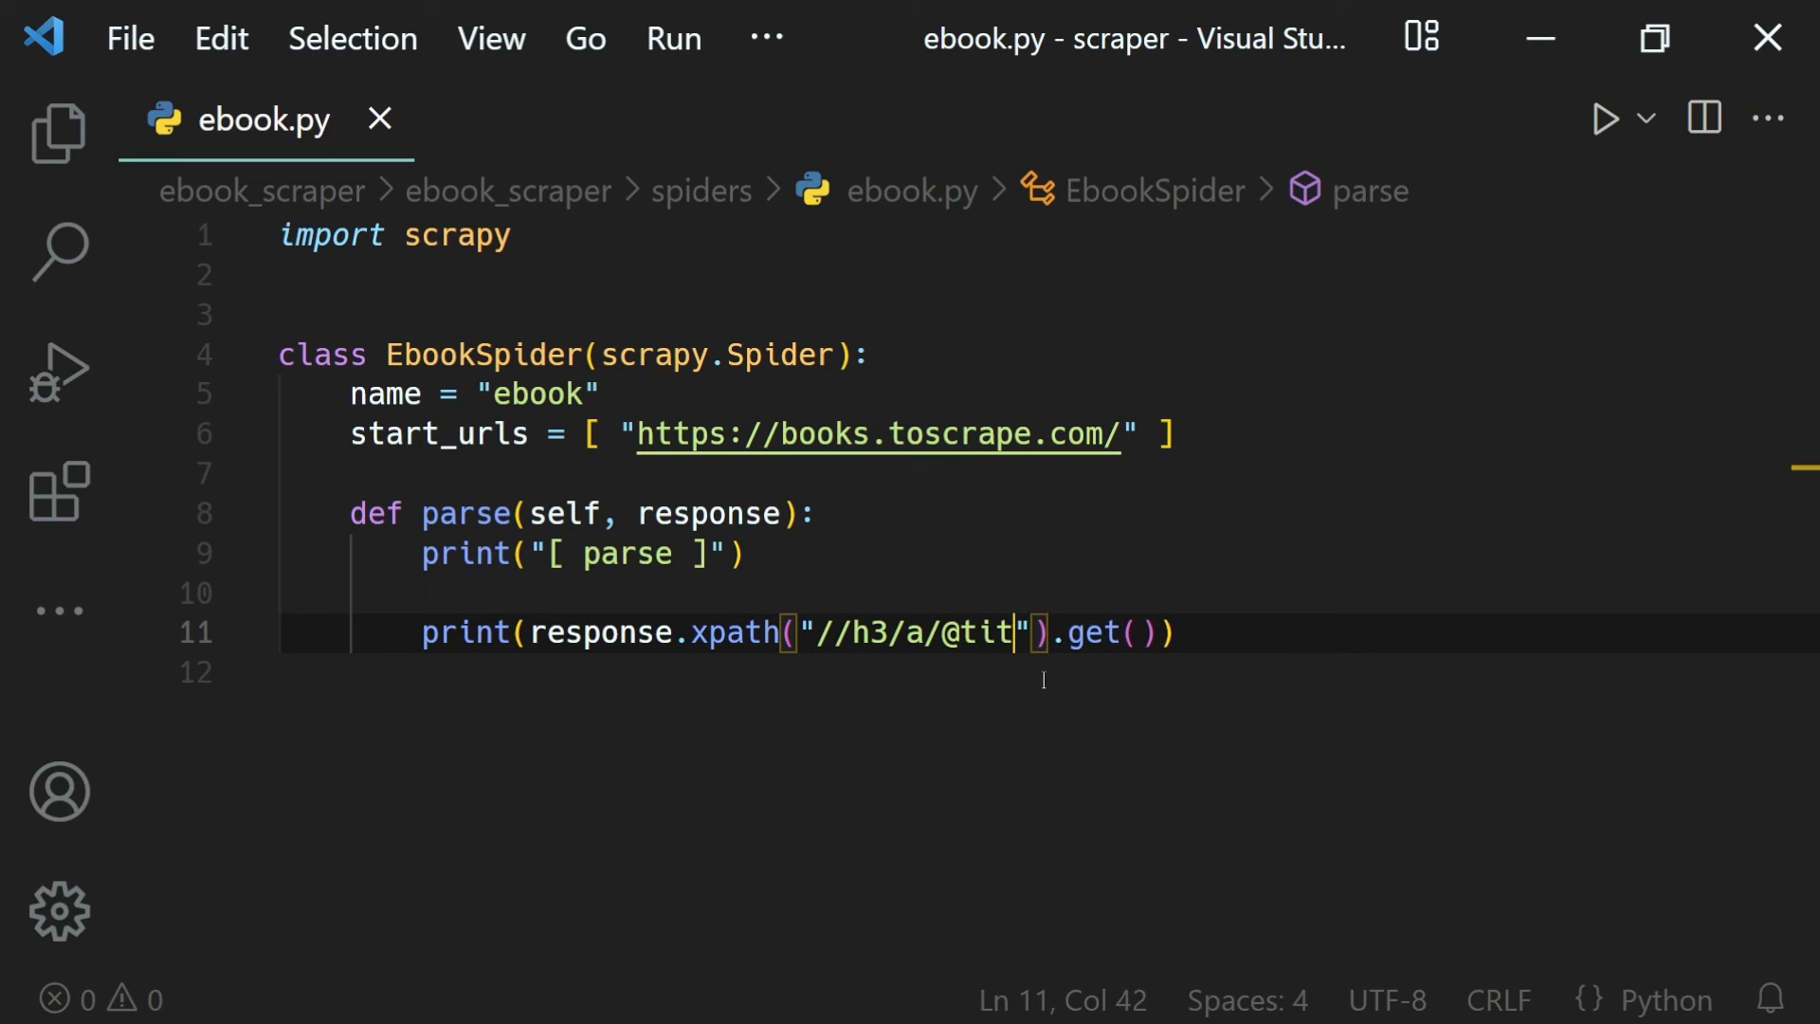
{"action": "type", "text": "le"}
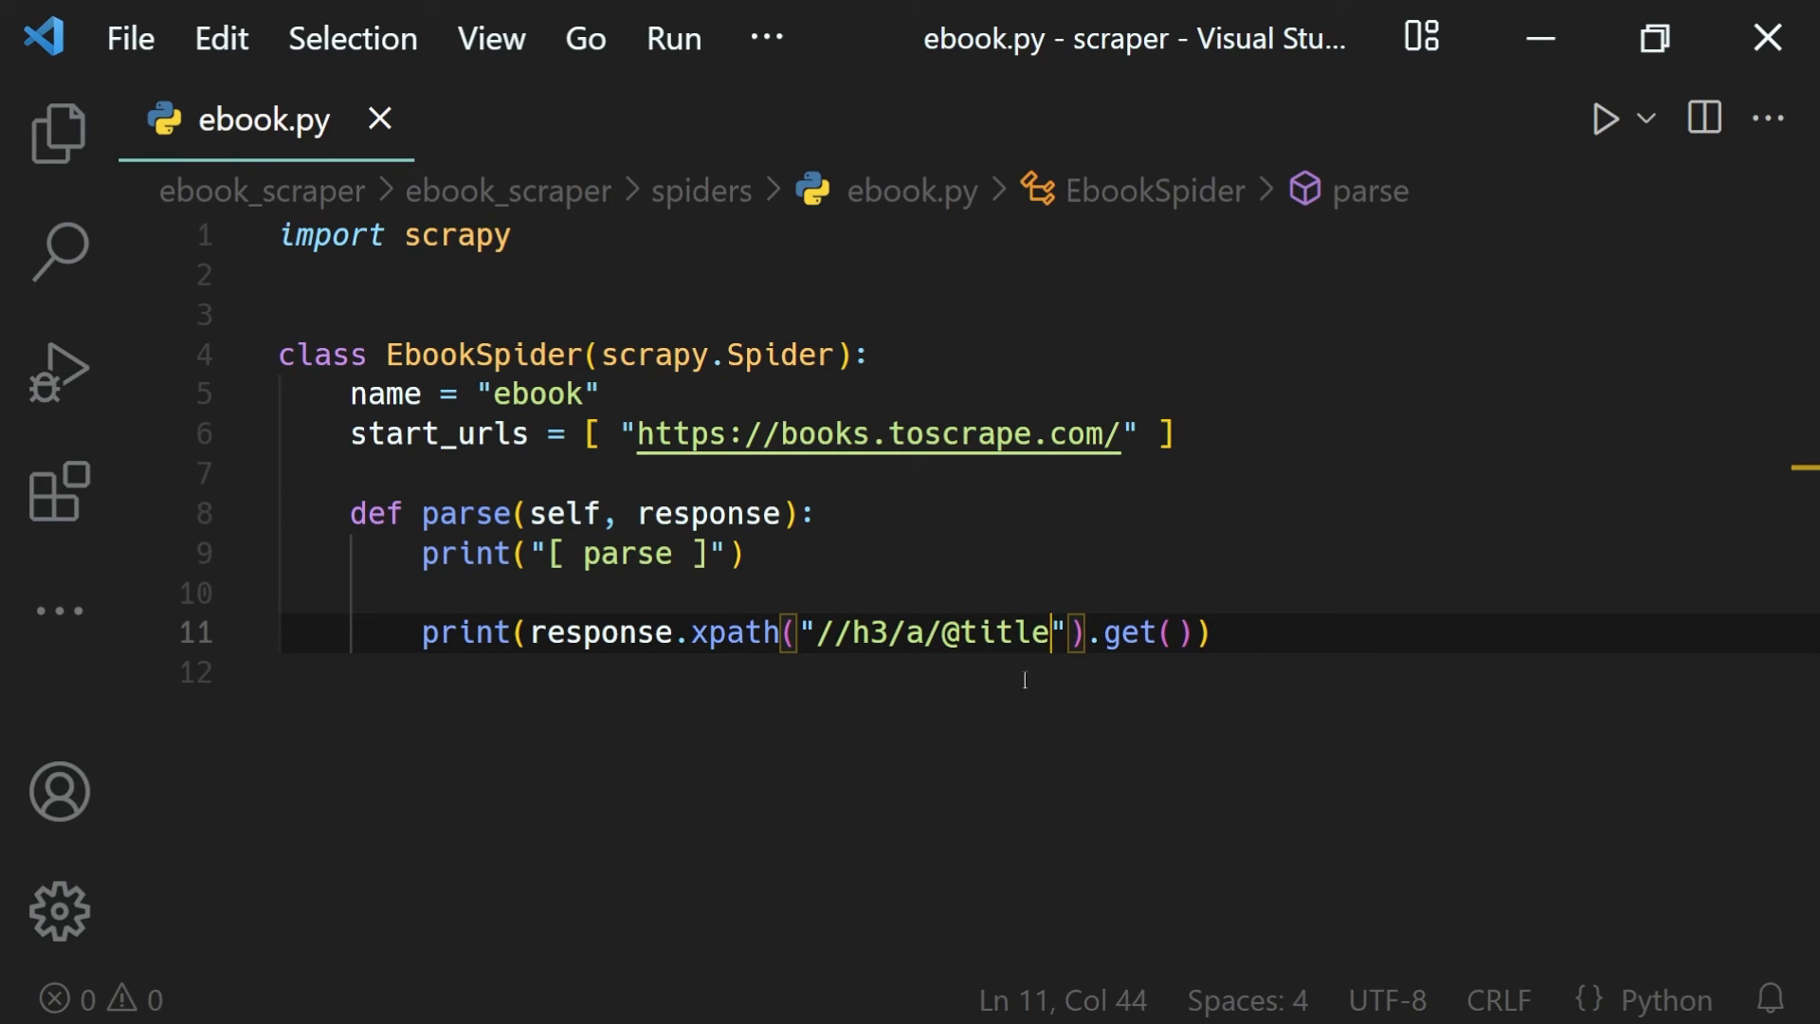
{"action": "double_click", "coordinate": [1001, 633]}
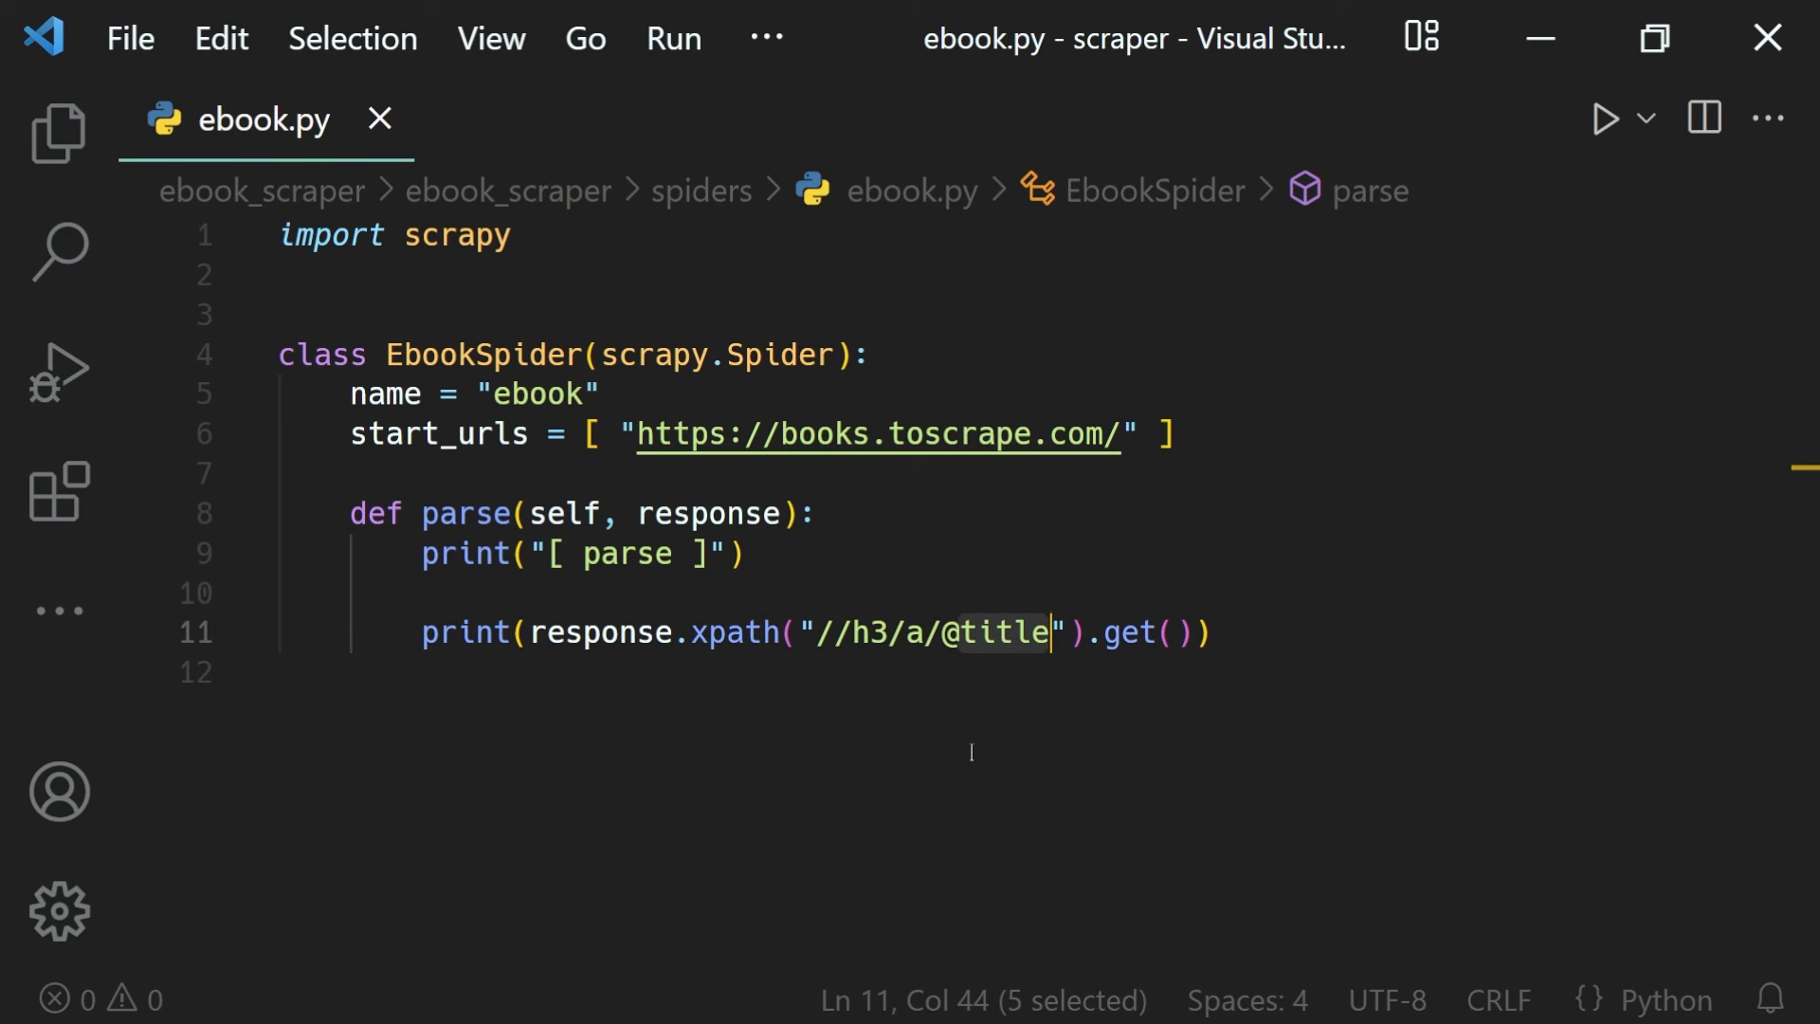